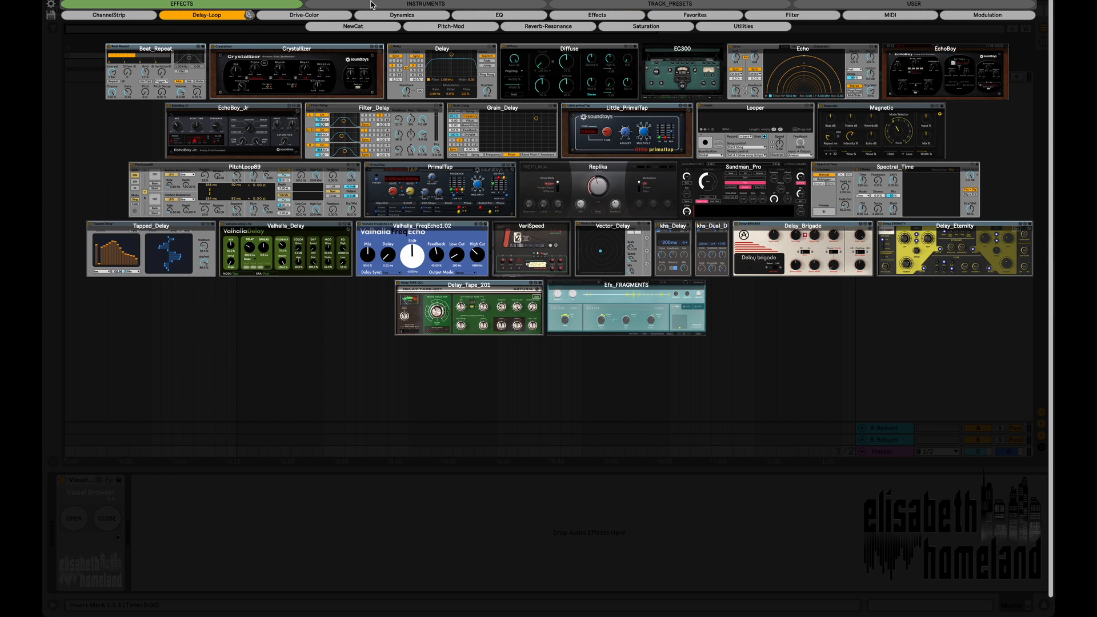
Browse the Piano instrument cards, then the ChannelStrip and Drive-Color effect cards
click(425, 4)
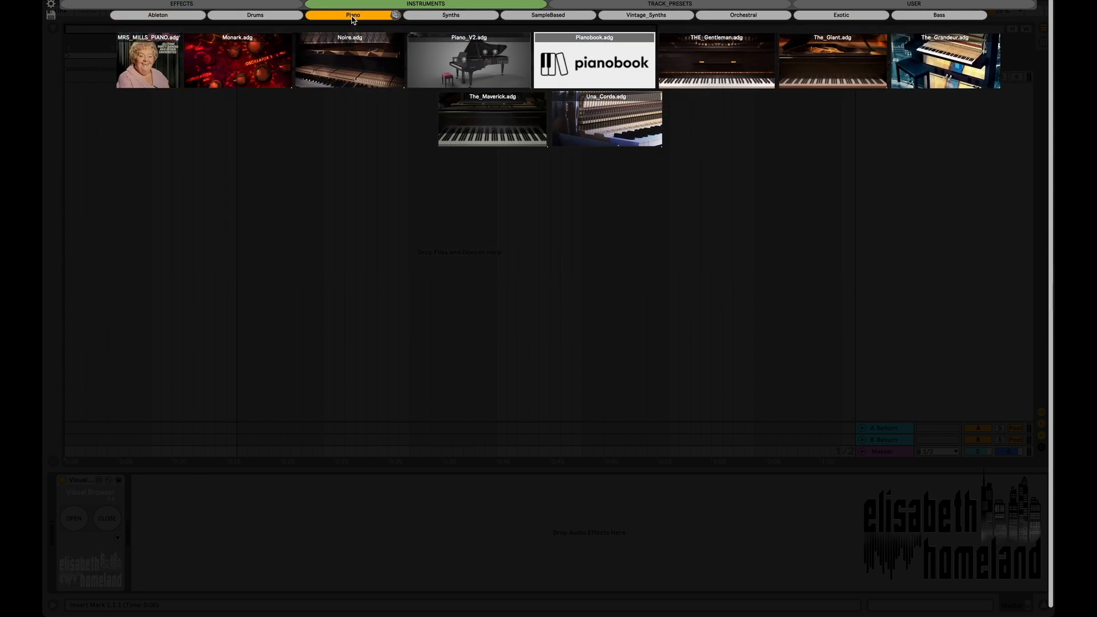
click(182, 4)
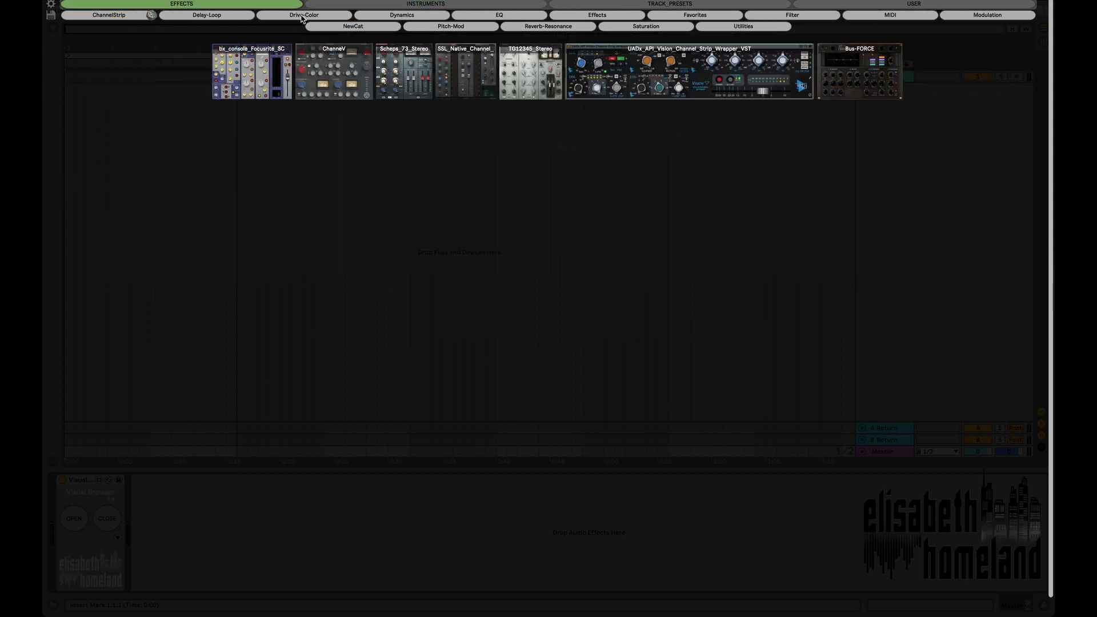
click(304, 15)
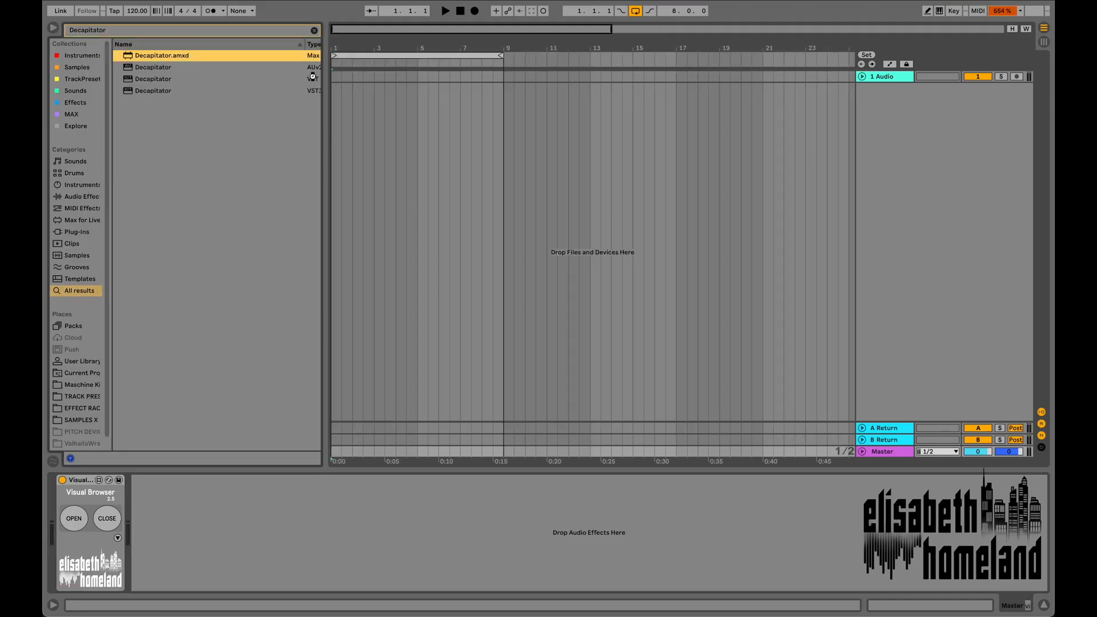
Reopen Visual Browser in windowed mode and show Browser Settings over the instrument cards
double_click(162, 55)
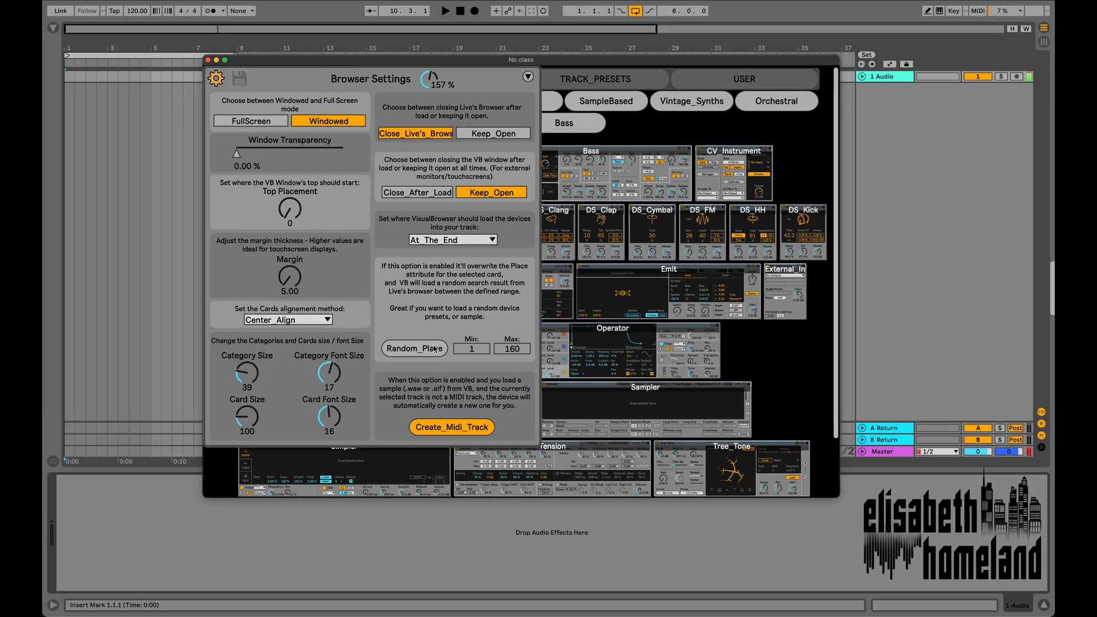
Load the Acoustified Kit 10 drum rack card onto a new track
click(414, 348)
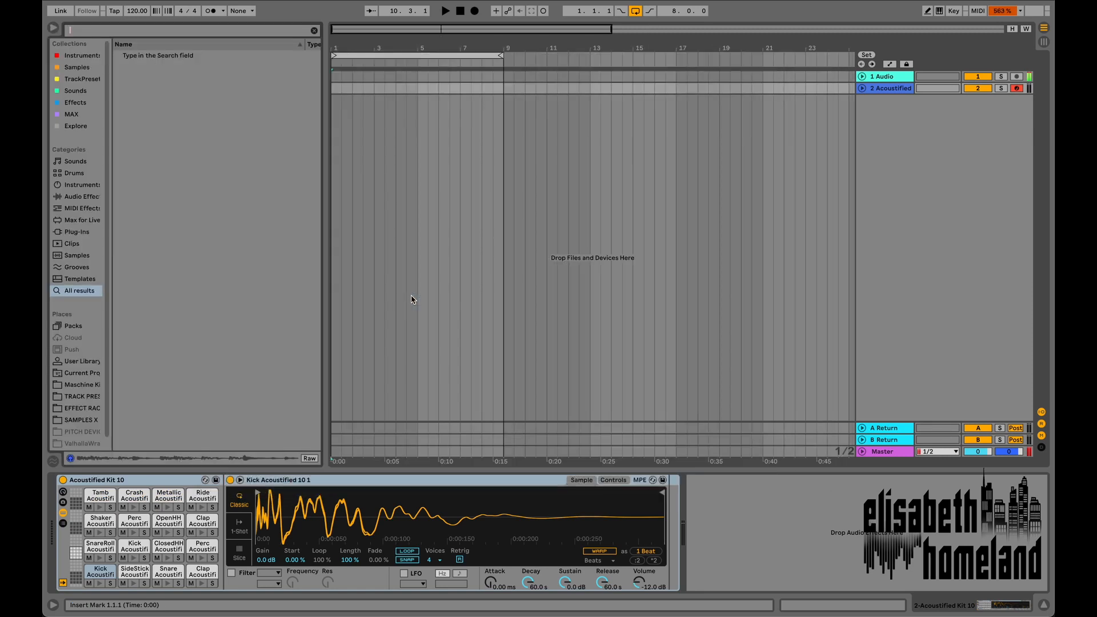
Enter 'Drum_Rack' and reopen Visual Browser full screen on the Delay-Loop cards
text(Drum_Rack)
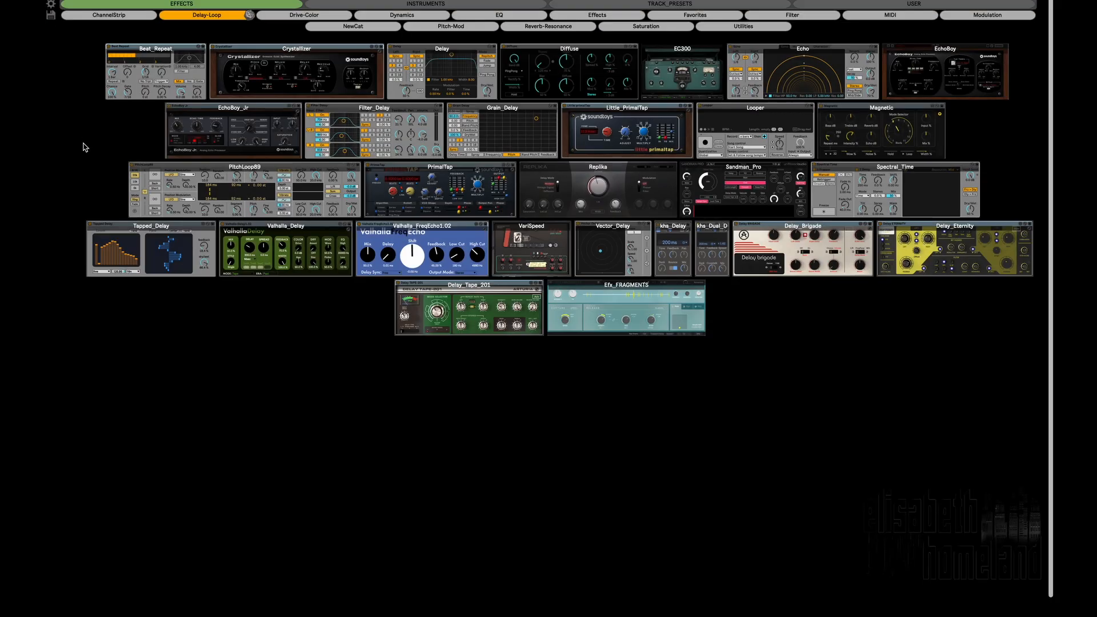
mouse_move(56, 27)
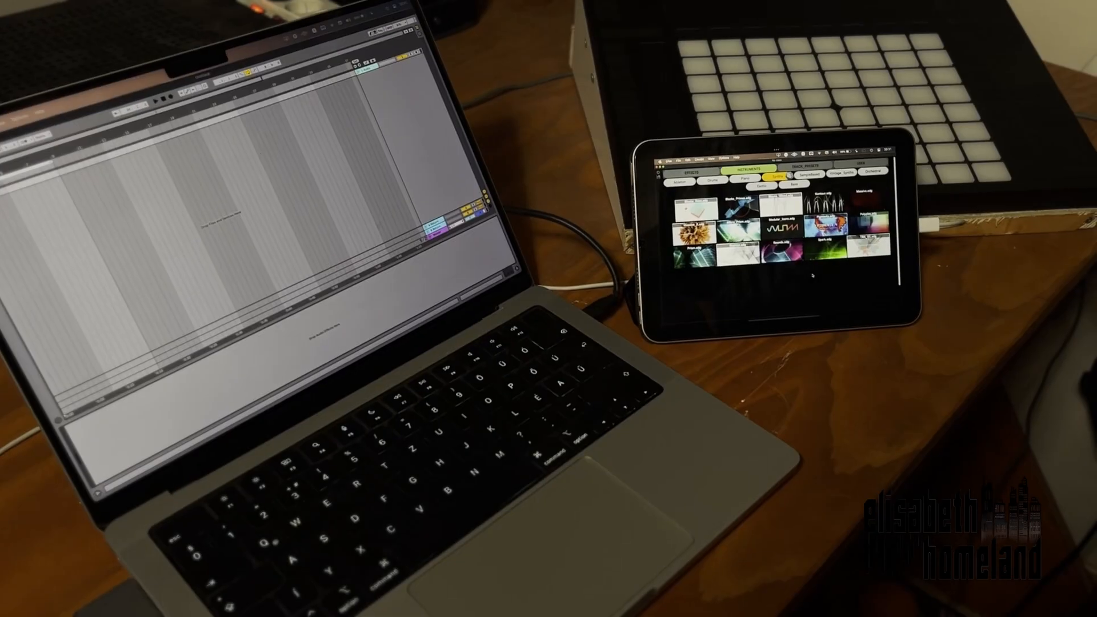
Open Browser Settings and raise Margin and Card Size for larger, wider-spaced cards
click(693, 170)
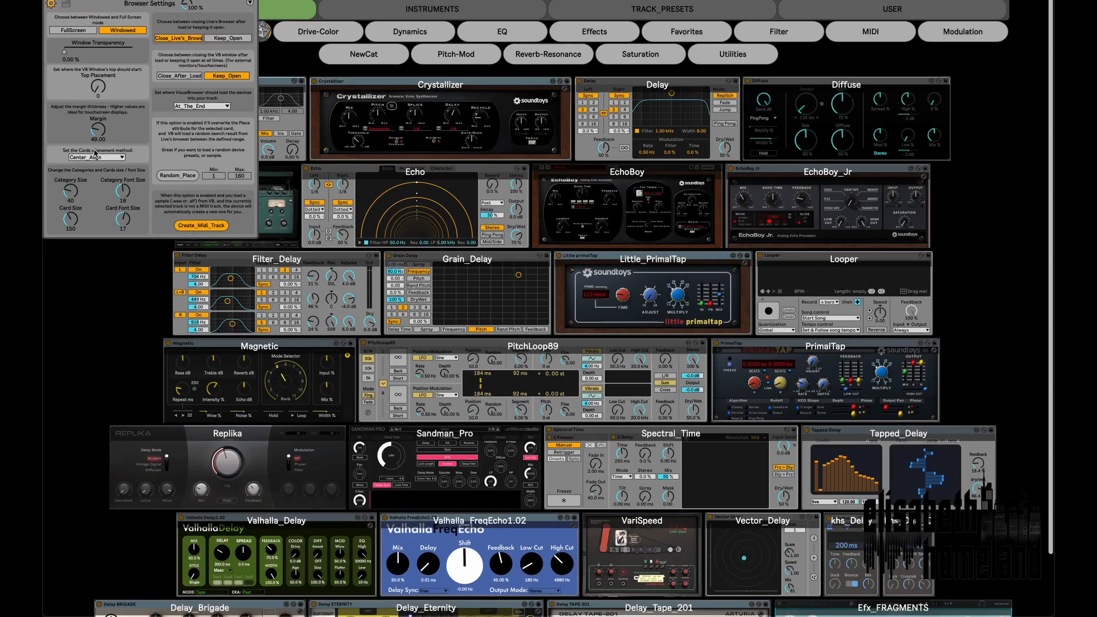
Add eight delay preset cards, Beat_Repeat through kHs_Delay, to Delay_Collection
click(97, 157)
text(Great)
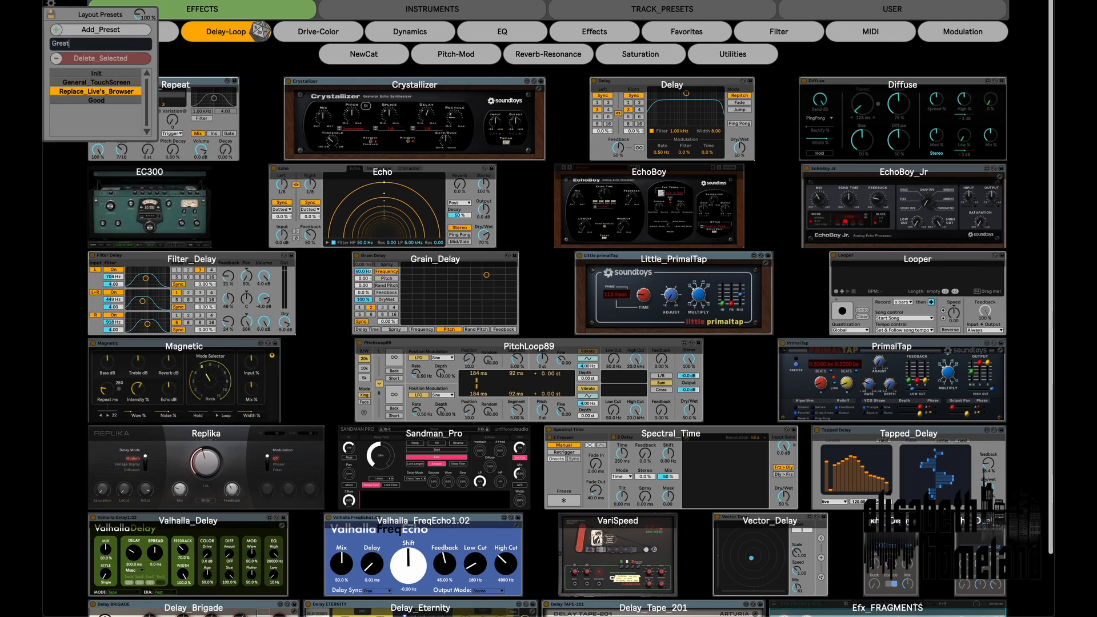
text(Preset)
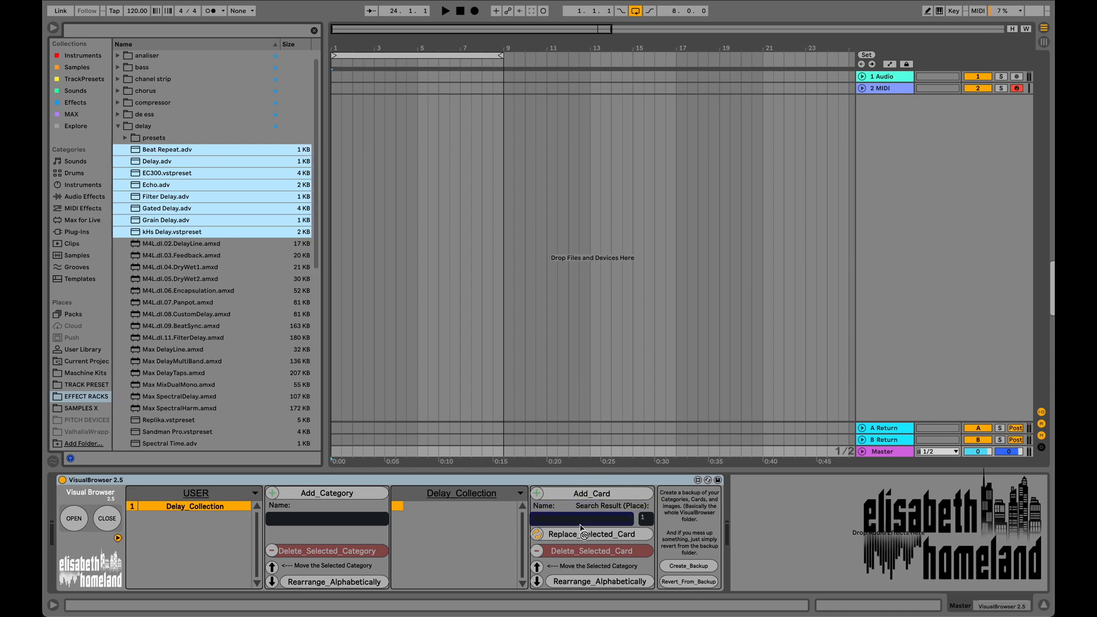
click(591, 493)
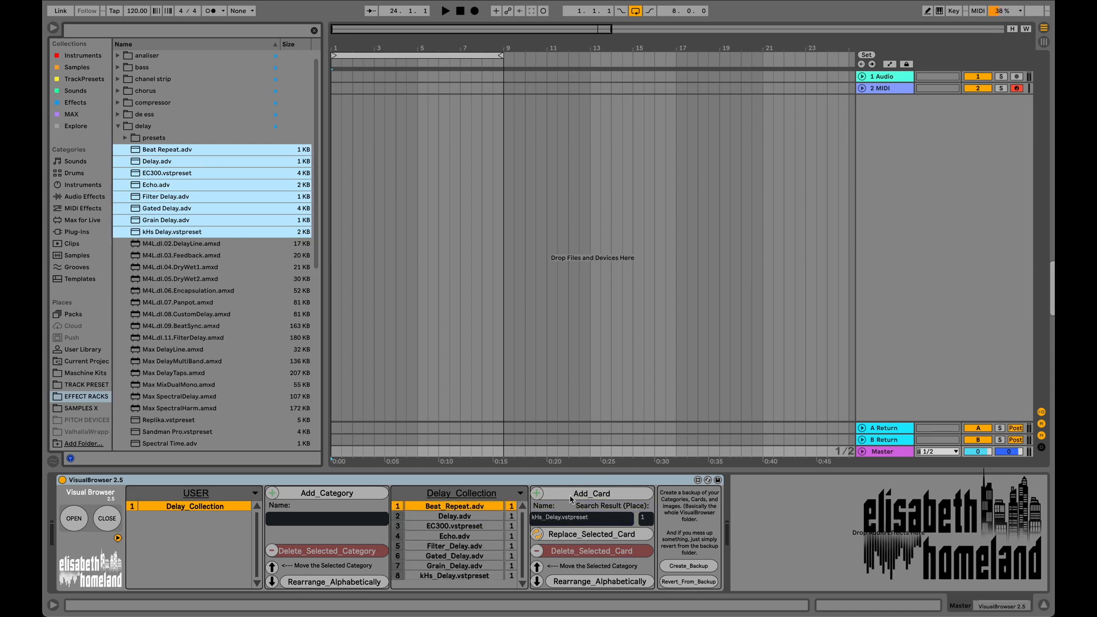